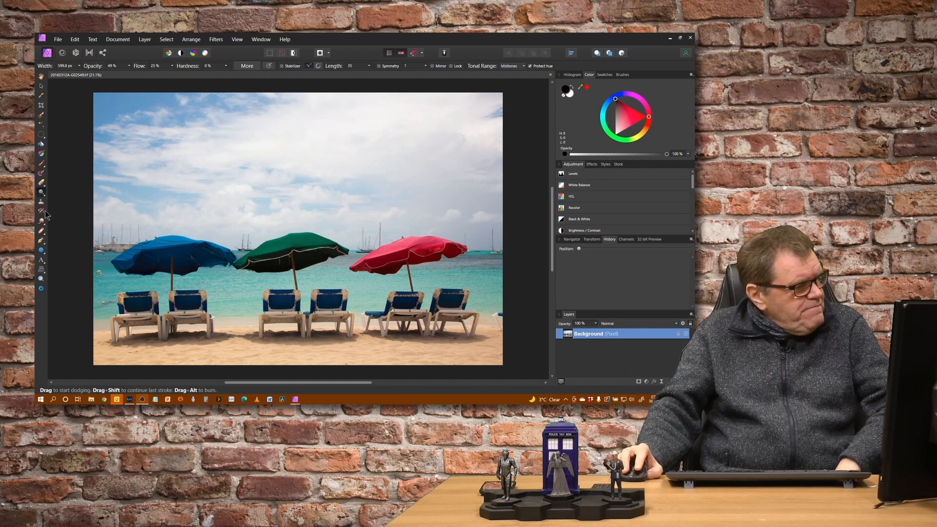
{"action": "mouse_move", "coordinate": [315, 192]}
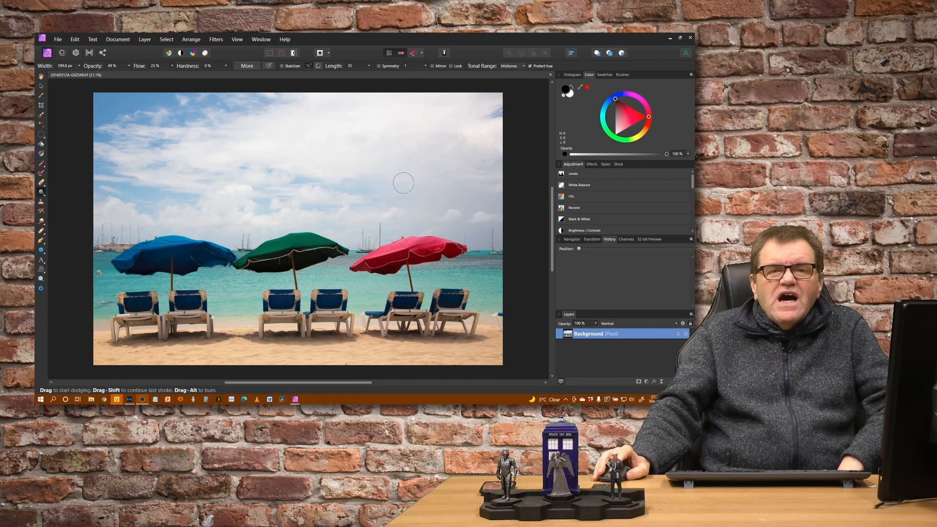
{"action": "mouse_move", "coordinate": [138, 123]}
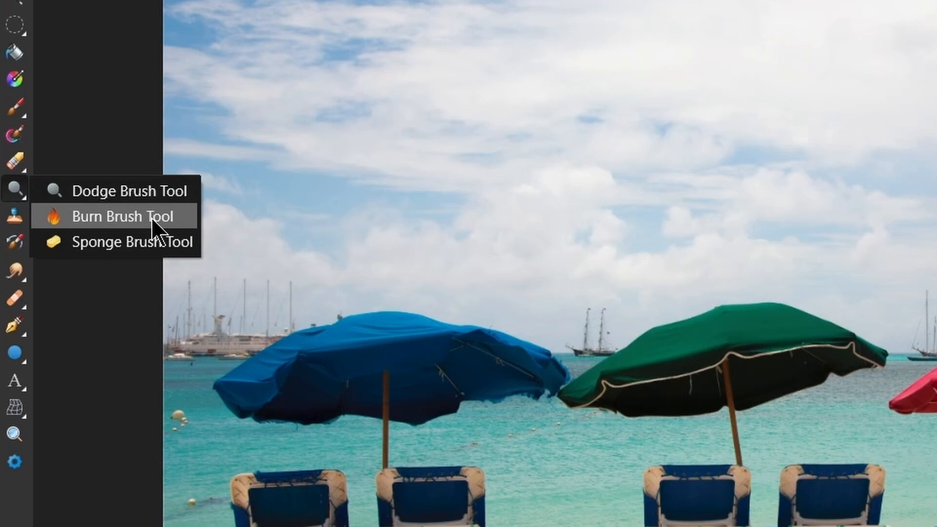
{"action": "mouse_move", "coordinate": [174, 256]}
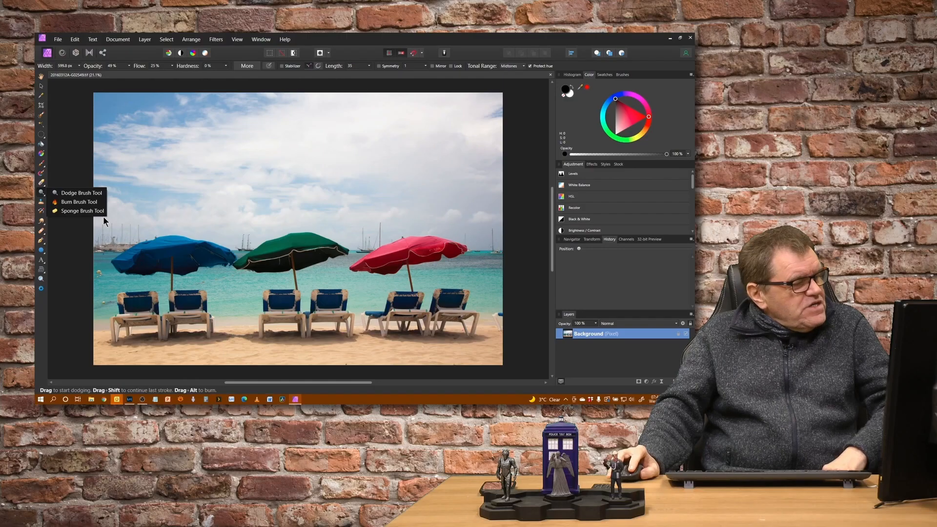
{"action": "mouse_move", "coordinate": [187, 179]}
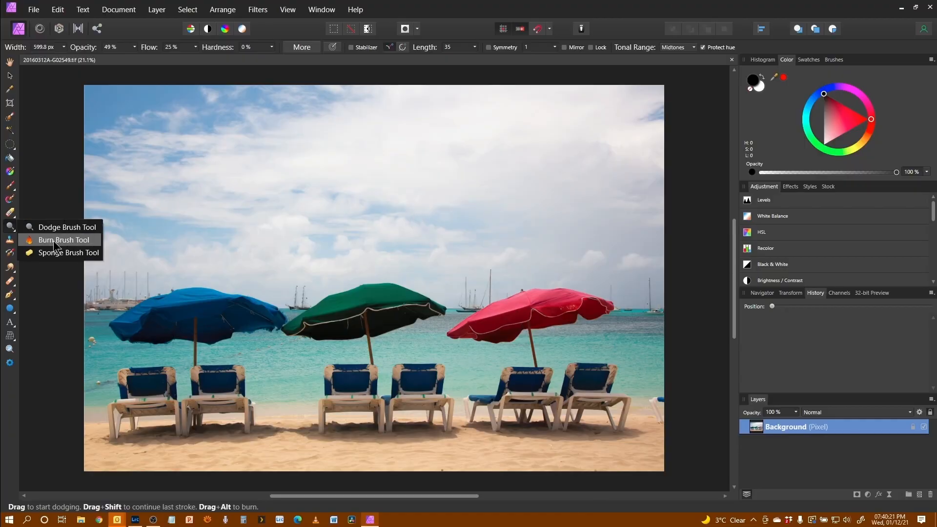
Switch to the Burn Brush so strokes darken the photo.
{"action": "left_click", "coordinate": [62, 240]}
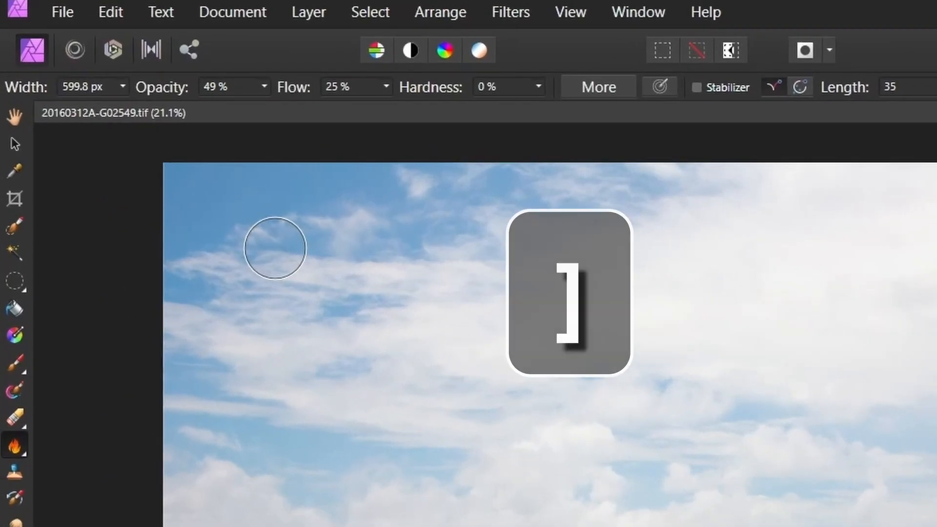
Enlarge the burn brush to about 1835 px and set its opacity to 50%.
{"action": "key", "text": "]"}
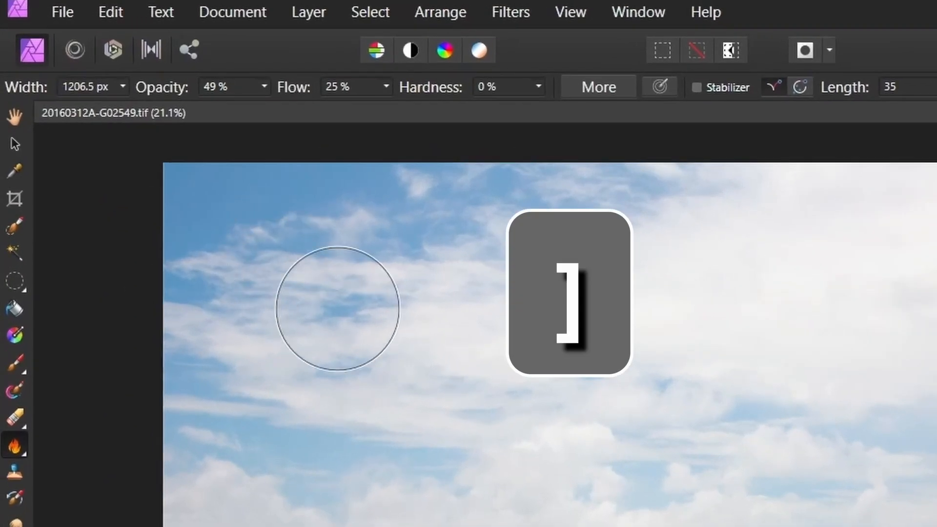
{"action": "key", "text": "]"}
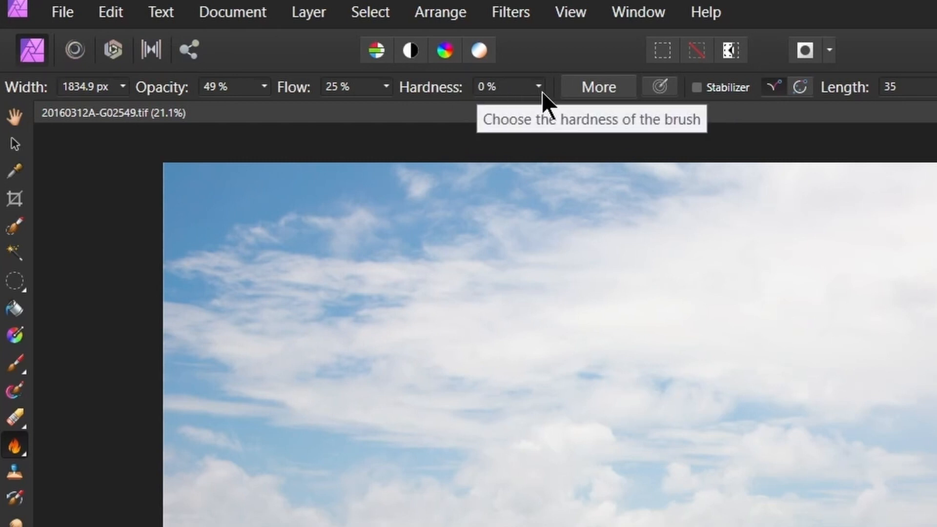
{"action": "mouse_move", "coordinate": [478, 91]}
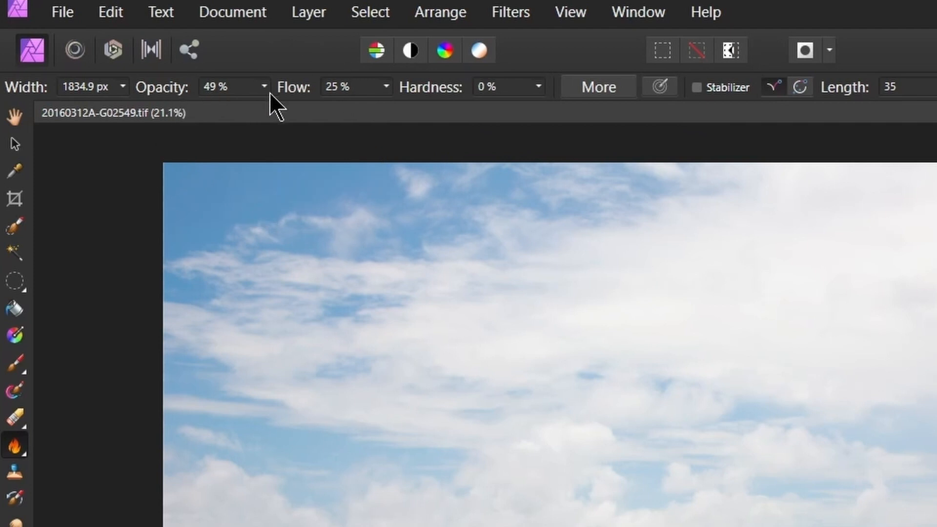
{"action": "mouse_move", "coordinate": [239, 96]}
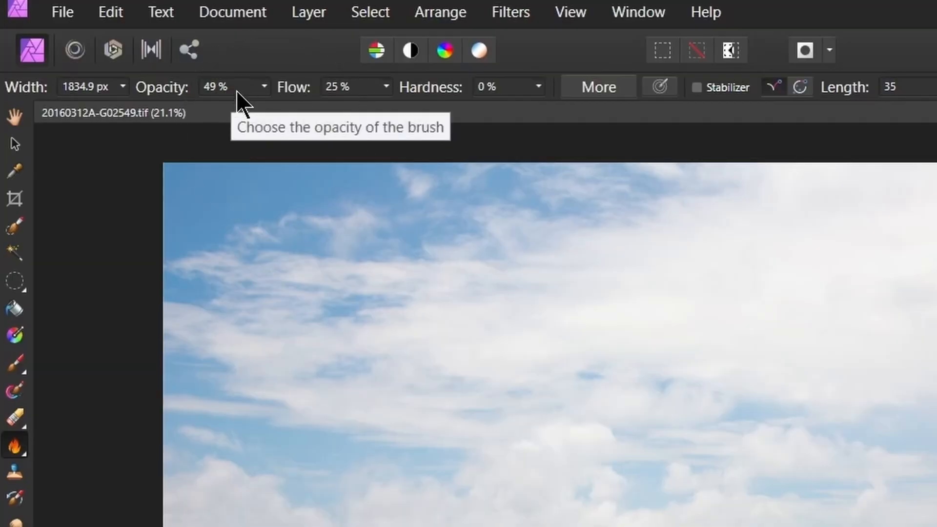
{"action": "left_click", "coordinate": [231, 87]}
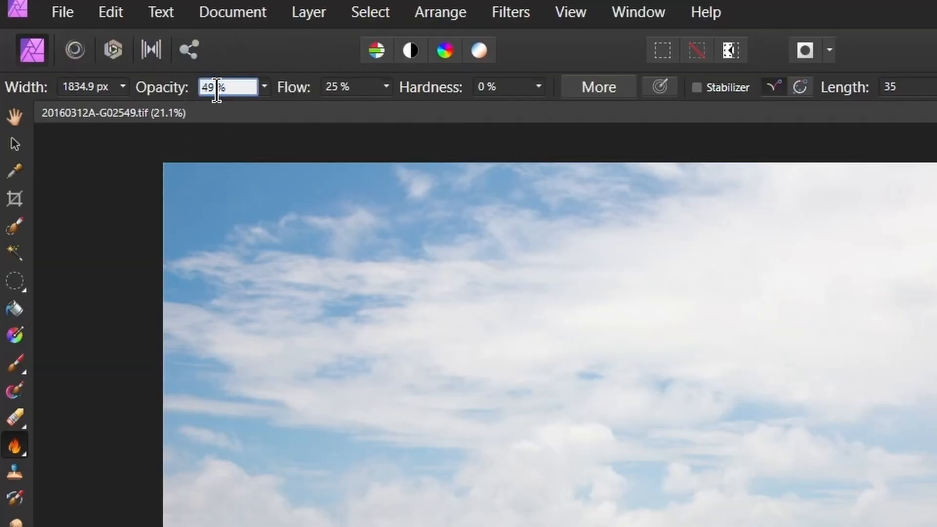
{"action": "type", "text": "5%"}
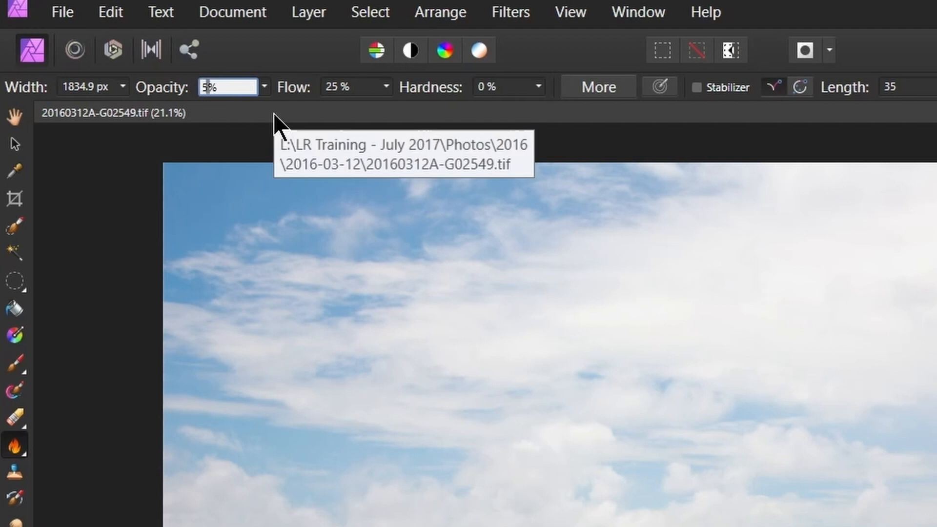
{"action": "type", "text": "50"}
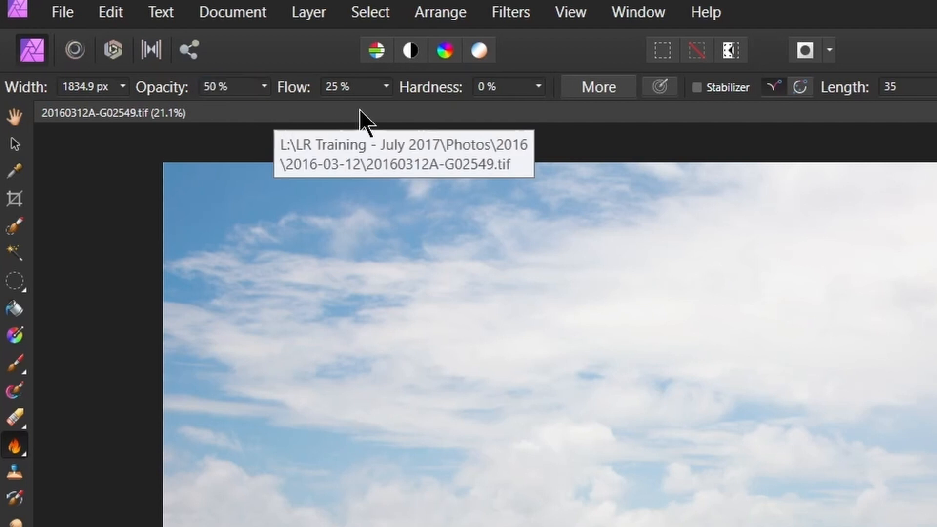
{"action": "left_click", "coordinate": [349, 86]}
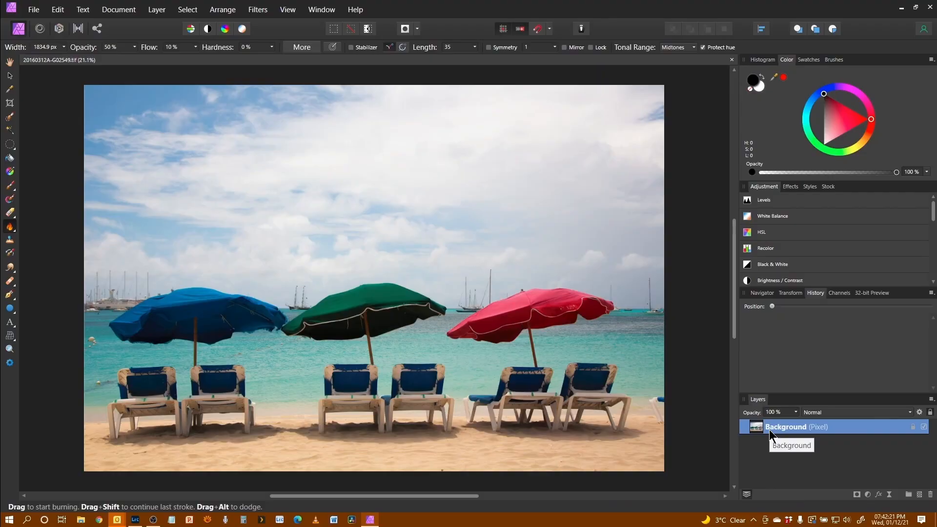
Duplicate the Background layer with Ctrl+J so edits go on a copy.
{"action": "key", "text": "ctrl+j"}
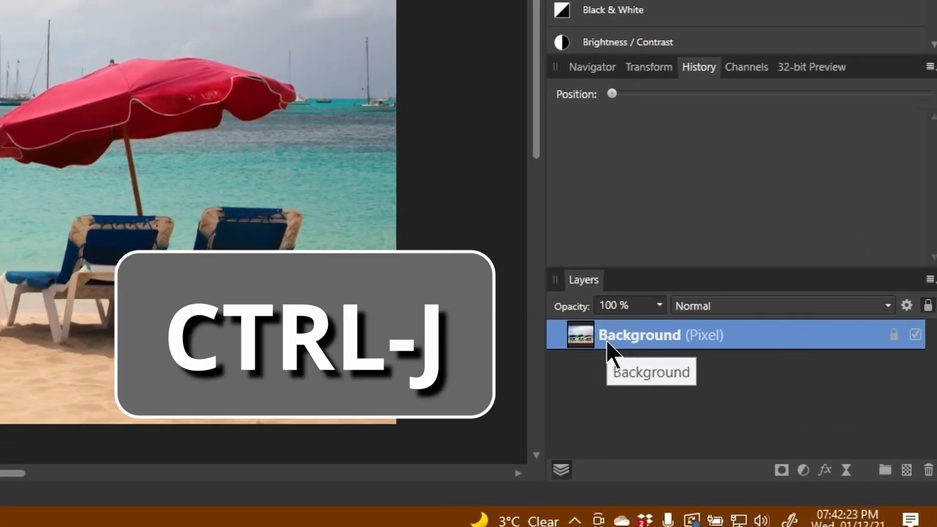
{"action": "key", "text": "ctrl+j"}
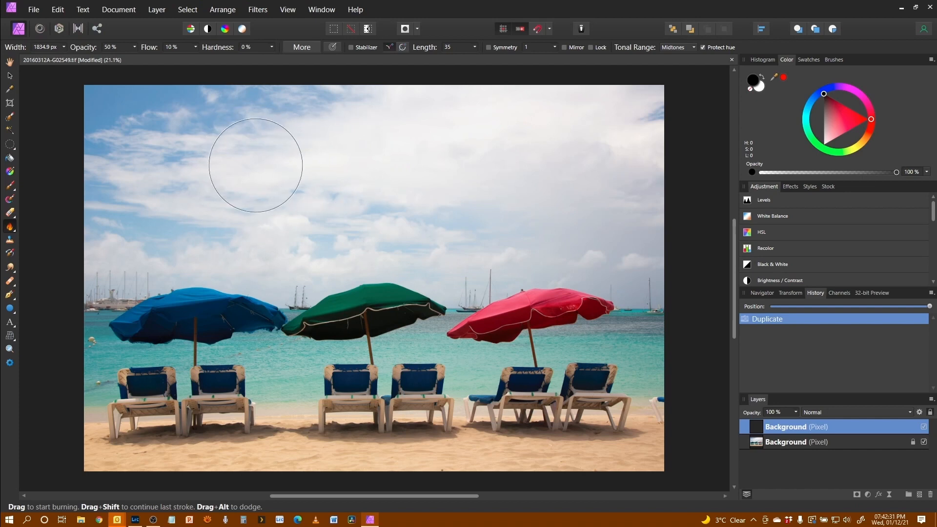
{"action": "mouse_move", "coordinate": [123, 87]}
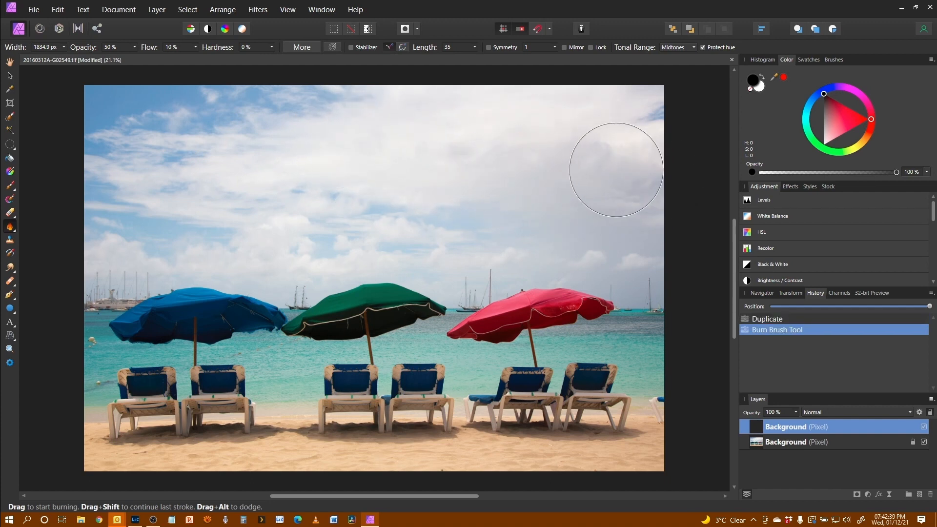
Burn strokes across the clouds, central sky and hazy horizon to darken them.
{"action": "left_click_drag", "start_coordinate": [615, 167], "coordinate": [438, 167]}
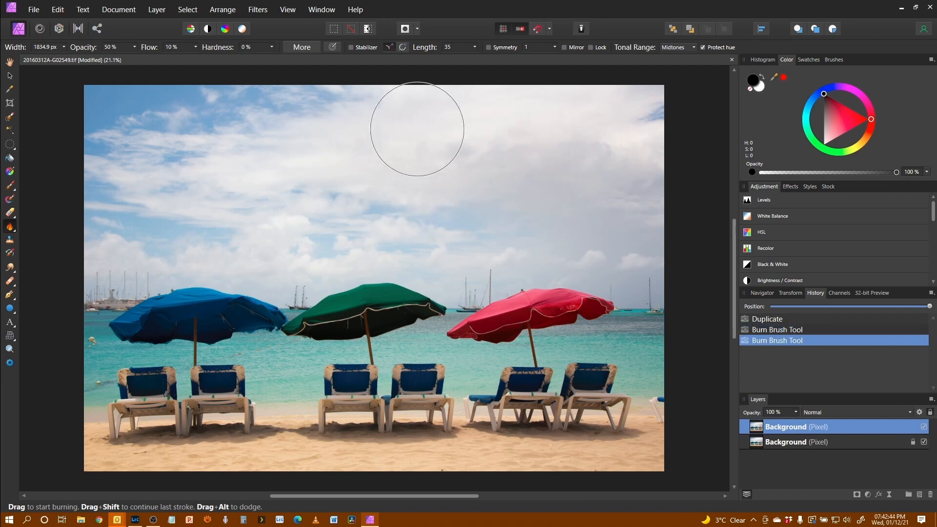
{"action": "left_click_drag", "start_coordinate": [416, 129], "coordinate": [590, 169]}
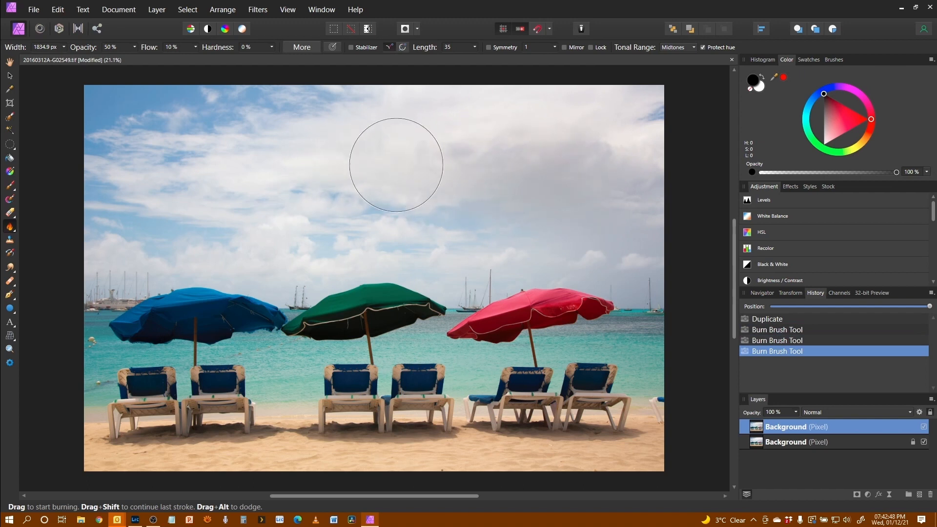
{"action": "left_click_drag", "start_coordinate": [395, 164], "coordinate": [391, 179]}
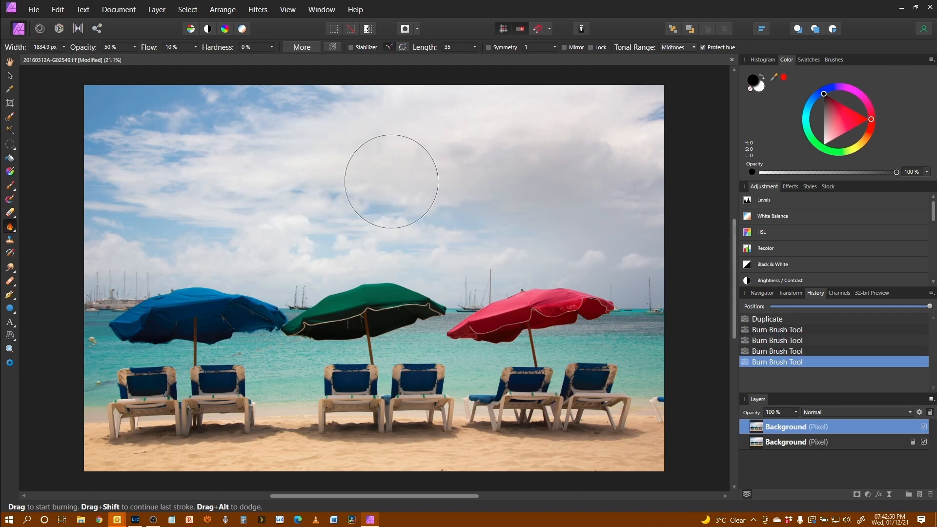
{"action": "left_click_drag", "start_coordinate": [391, 181], "coordinate": [292, 203]}
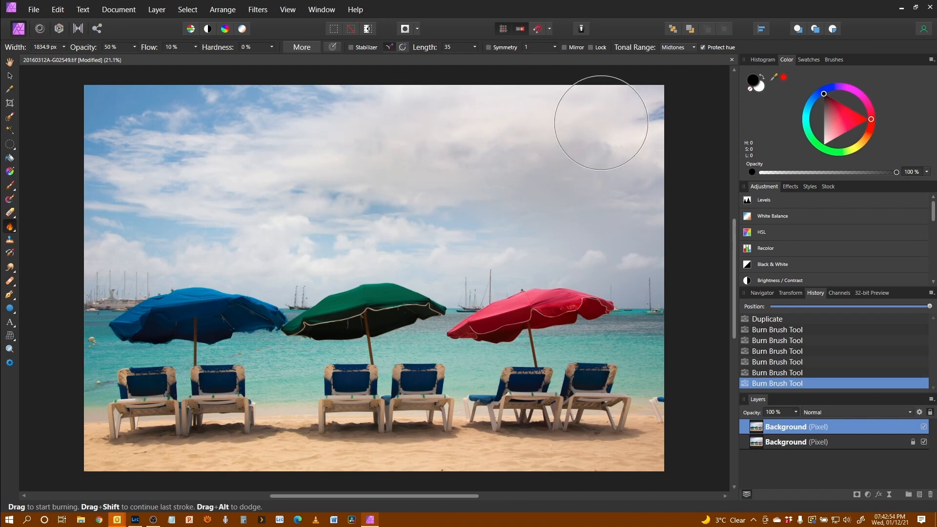
{"action": "left_click_drag", "start_coordinate": [600, 123], "coordinate": [640, 158]}
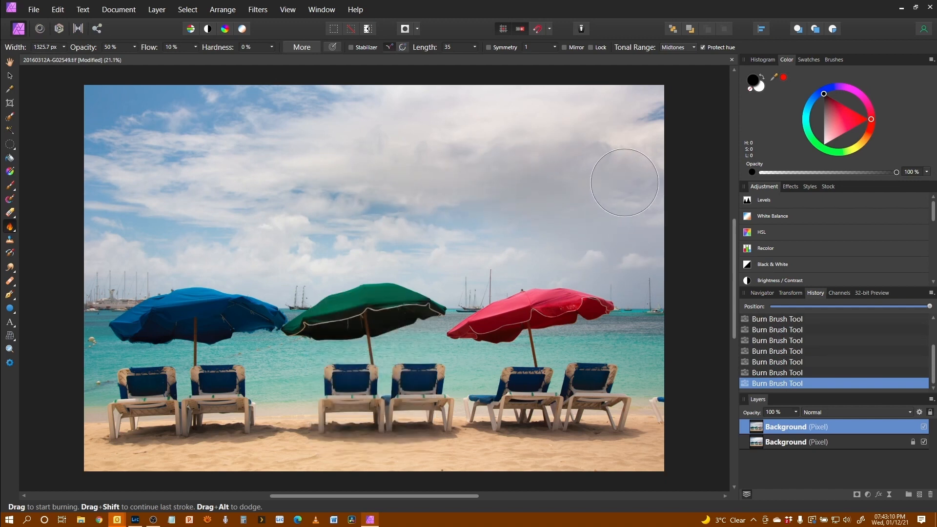
{"action": "left_click_drag", "start_coordinate": [624, 181], "coordinate": [510, 107]}
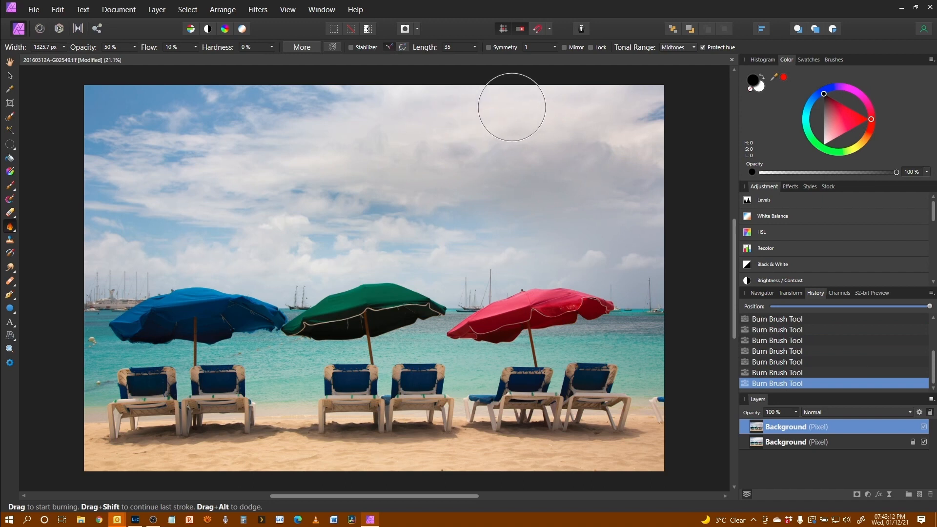
{"action": "mouse_move", "coordinate": [361, 124]}
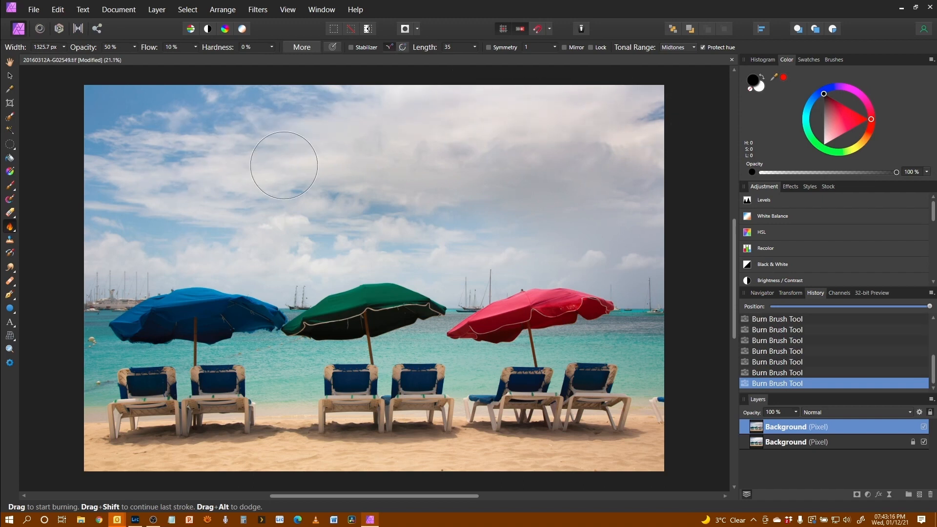
{"action": "mouse_move", "coordinate": [454, 242]}
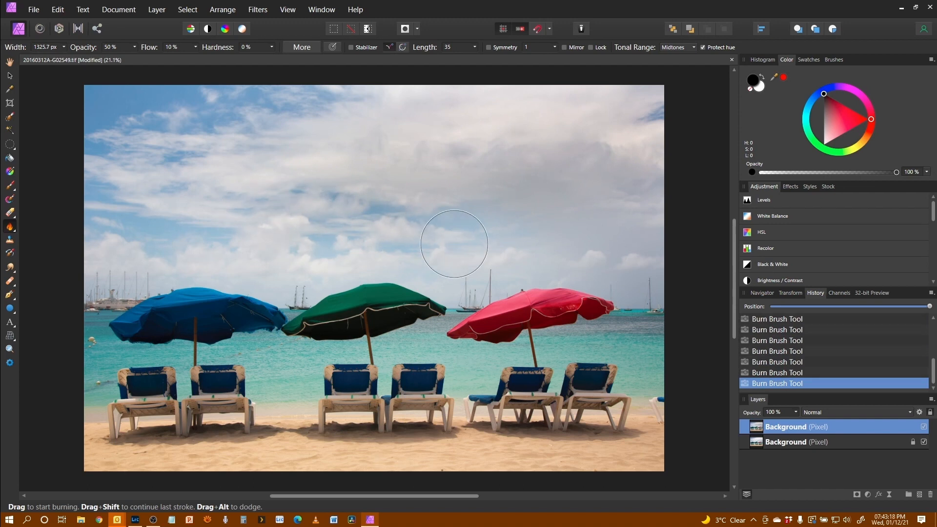
{"action": "mouse_move", "coordinate": [619, 254]}
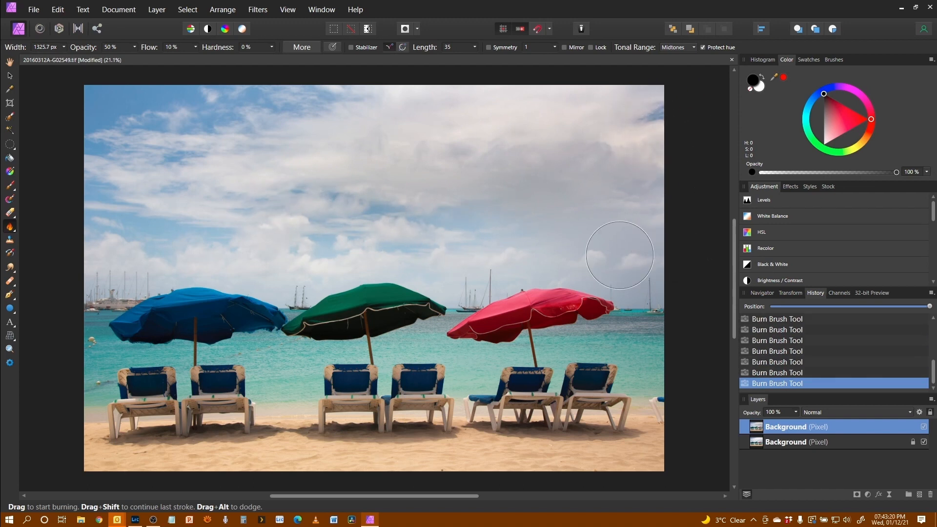
{"action": "left_click_drag", "start_coordinate": [619, 254], "coordinate": [328, 249]}
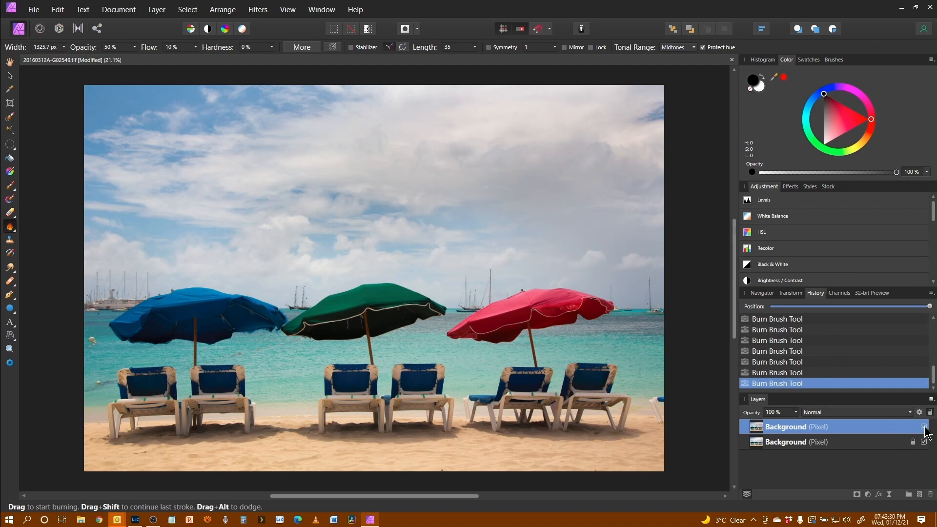
{"action": "left_click", "coordinate": [923, 426]}
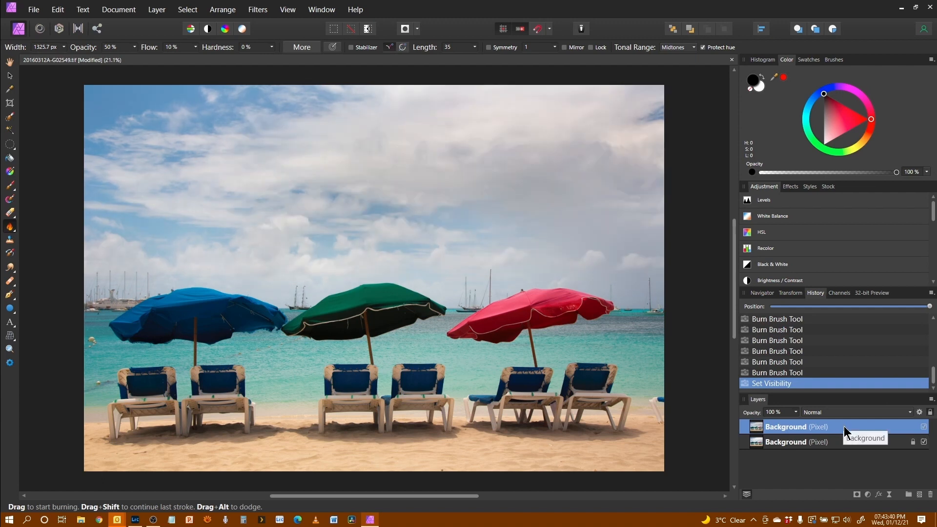
{"action": "mouse_move", "coordinate": [832, 437]}
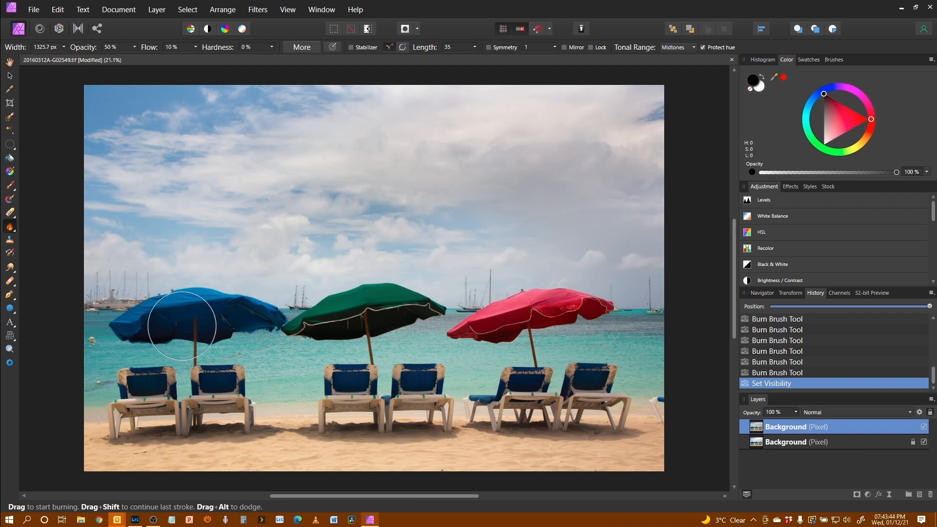
{"action": "mouse_move", "coordinate": [172, 429]}
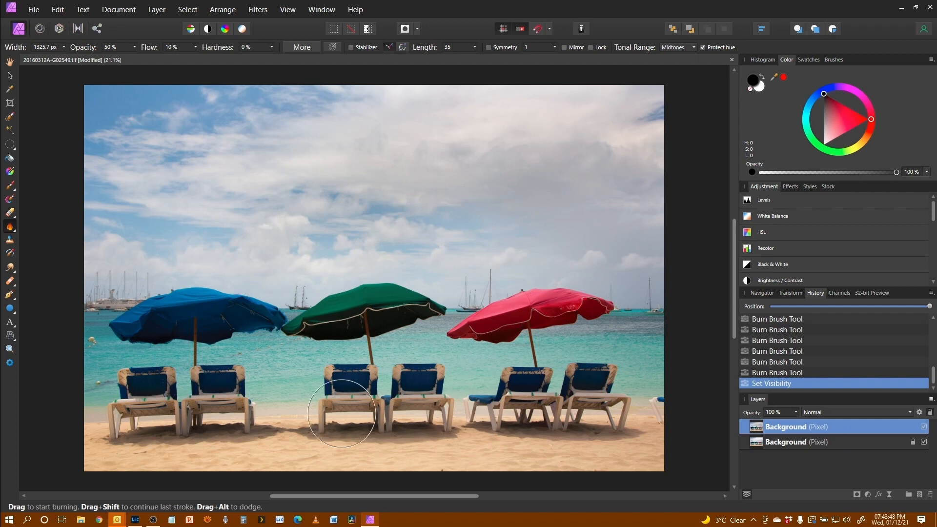
With the Dodge Brush, lighten the leftmost chairs and the shadows beneath them.
{"action": "left_click", "coordinate": [10, 185]}
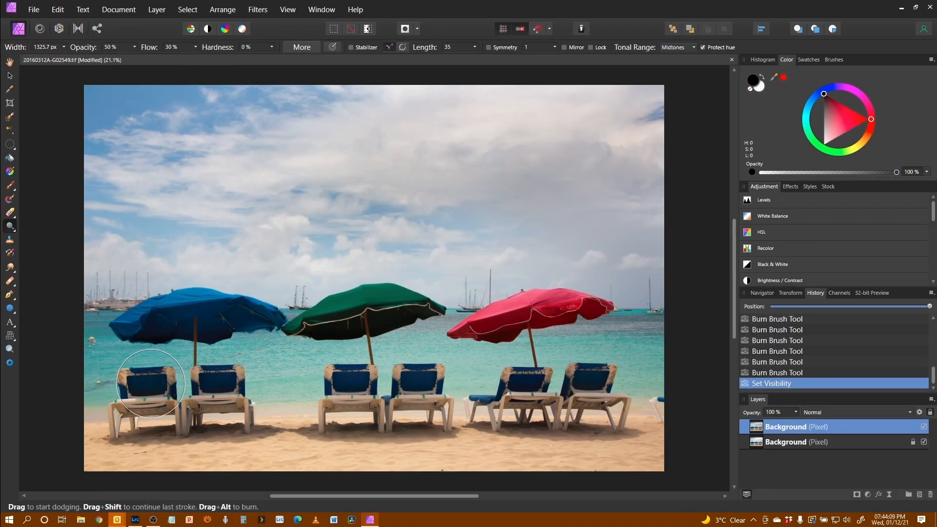
{"action": "mouse_move", "coordinate": [146, 395]}
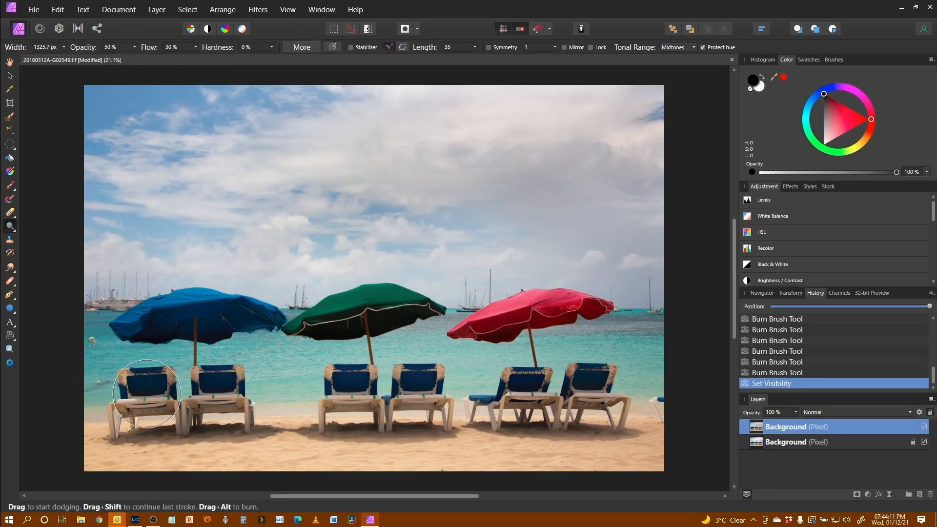
{"action": "left_click_drag", "start_coordinate": [145, 393], "coordinate": [163, 419]}
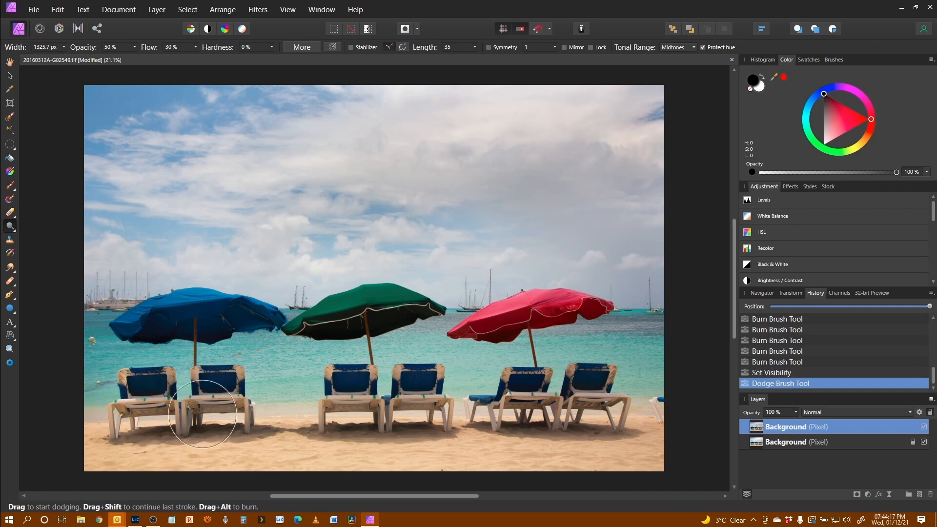
{"action": "left_click_drag", "start_coordinate": [202, 416], "coordinate": [146, 403]}
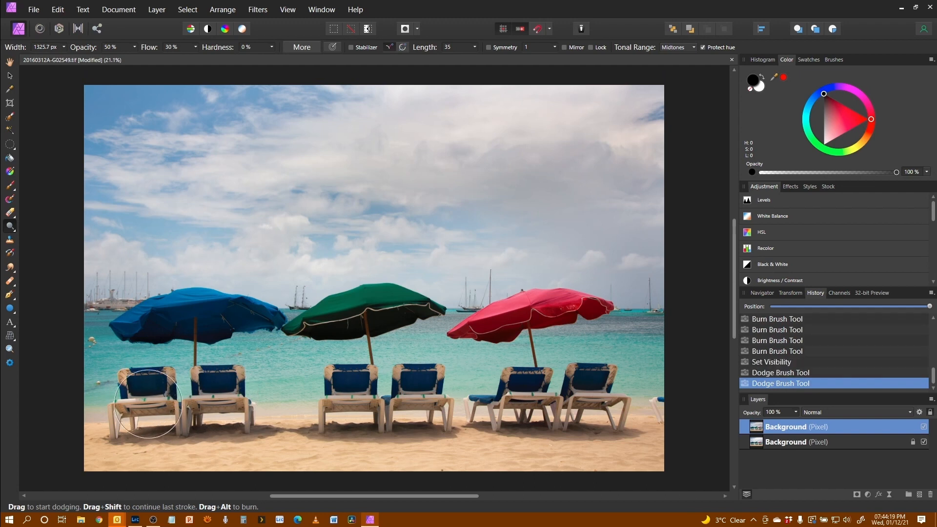
{"action": "left_click_drag", "start_coordinate": [146, 406], "coordinate": [233, 412]}
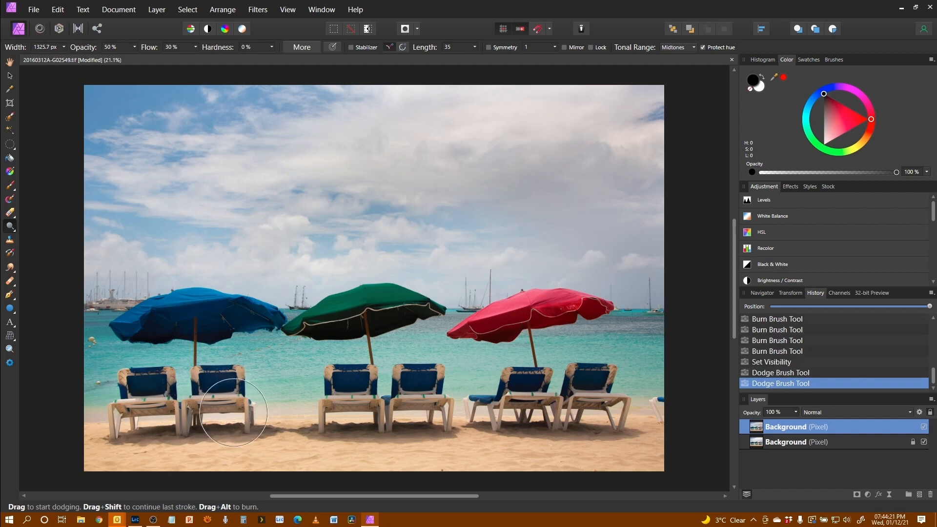
{"action": "left_click_drag", "start_coordinate": [233, 412], "coordinate": [158, 419]}
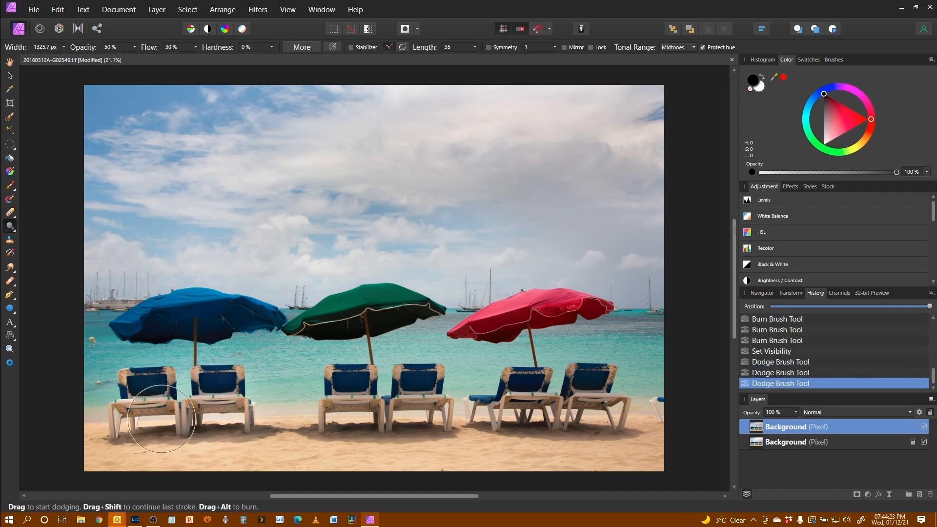
{"action": "left_click_drag", "start_coordinate": [160, 418], "coordinate": [126, 412]}
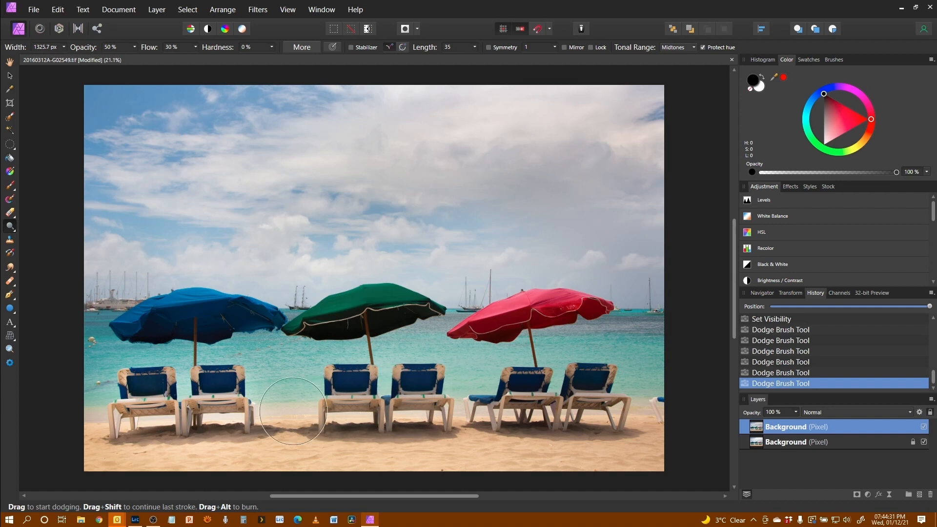
Lighten the sand shadows under the middle chairs and those by the red parasol.
{"action": "left_click_drag", "start_coordinate": [293, 412], "coordinate": [518, 402]}
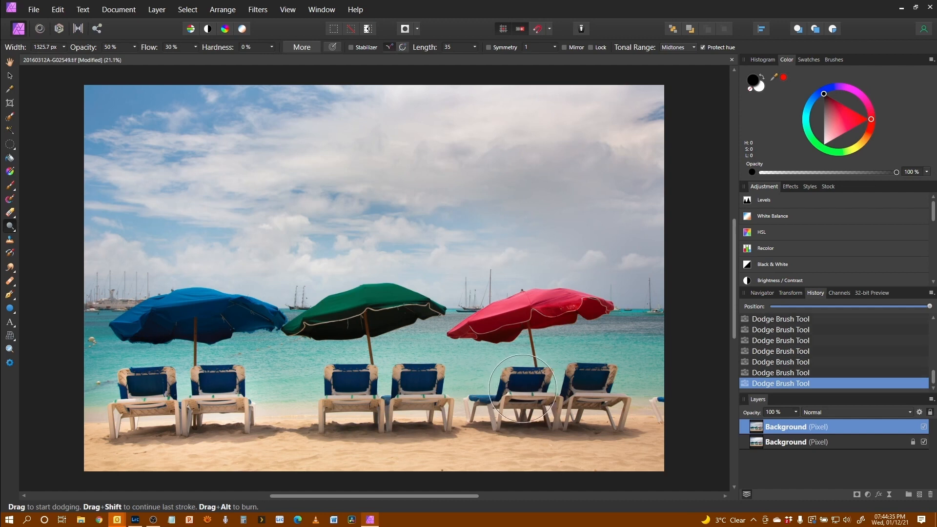
{"action": "left_click_drag", "start_coordinate": [521, 387], "coordinate": [597, 400]}
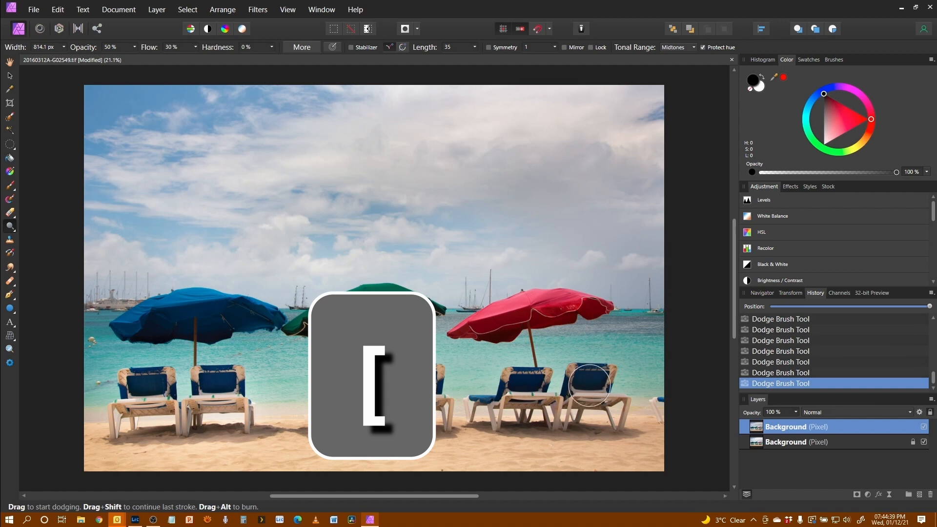
{"action": "mouse_move", "coordinate": [525, 394]}
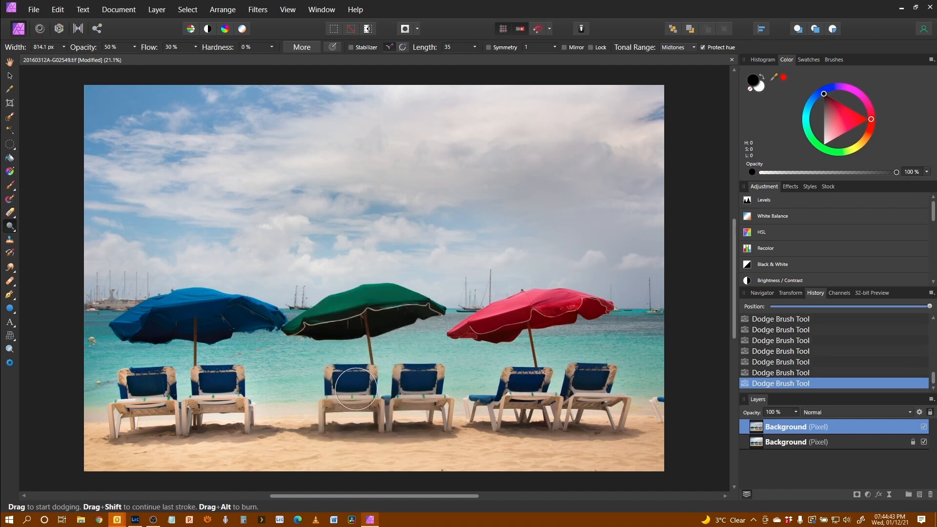
Dodge the middle chair shadow, both sides of the blue parasol and the green parasol canopy.
{"action": "left_click_drag", "start_coordinate": [355, 389], "coordinate": [363, 423]}
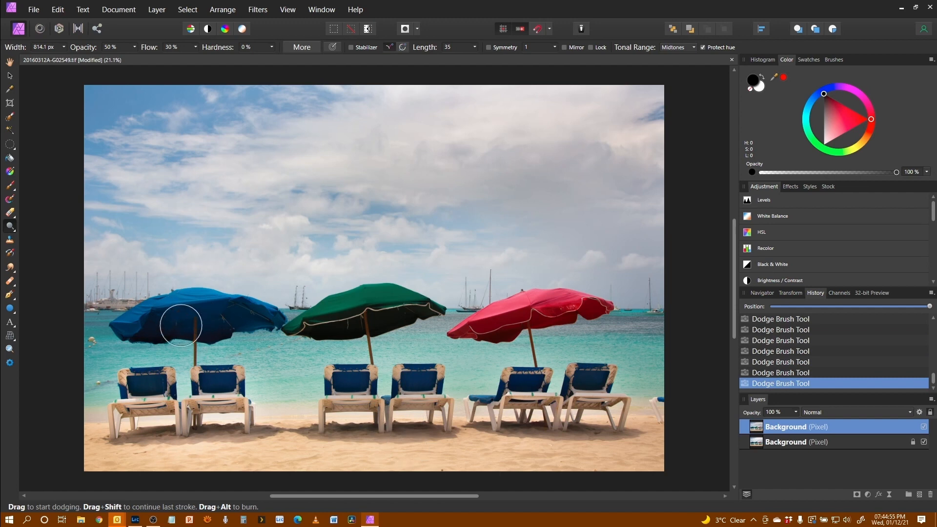
{"action": "left_click_drag", "start_coordinate": [182, 326], "coordinate": [243, 327]}
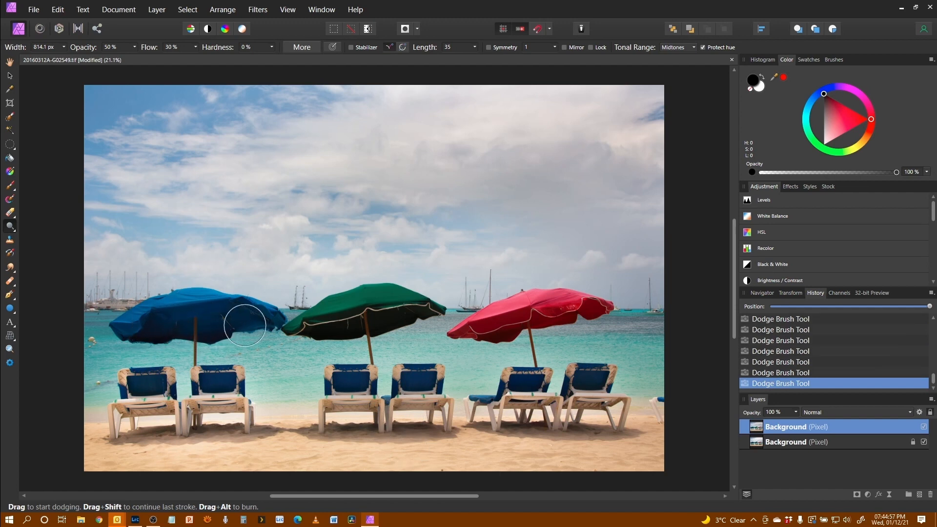
{"action": "left_click_drag", "start_coordinate": [245, 326], "coordinate": [379, 326]}
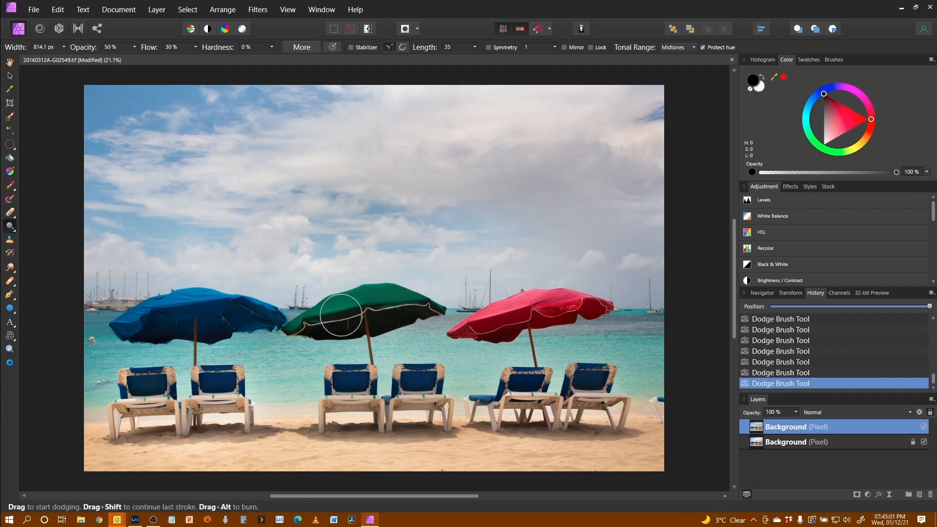
{"action": "left_click_drag", "start_coordinate": [341, 316], "coordinate": [358, 329]}
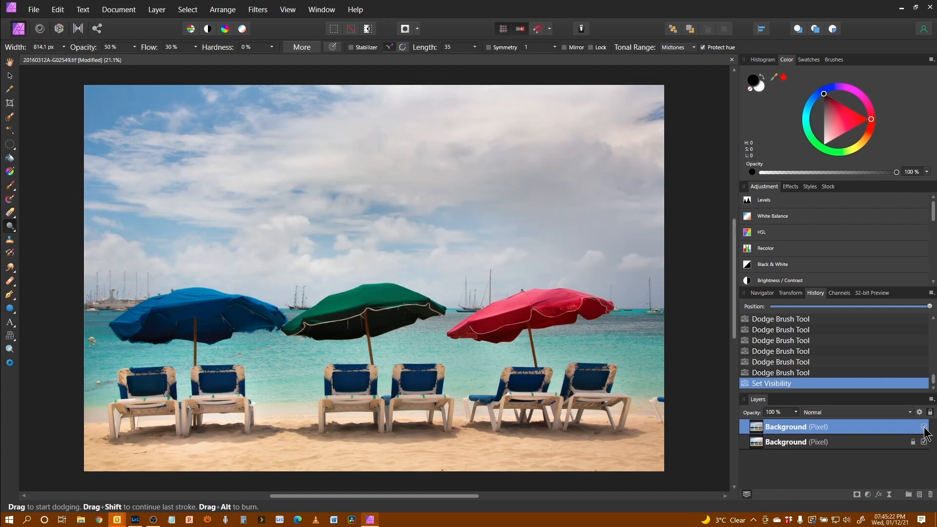
Compare with the original, then dodge the chair under the red parasol and the middle and right shadows.
{"action": "left_click_drag", "start_coordinate": [355, 388], "coordinate": [355, 391]}
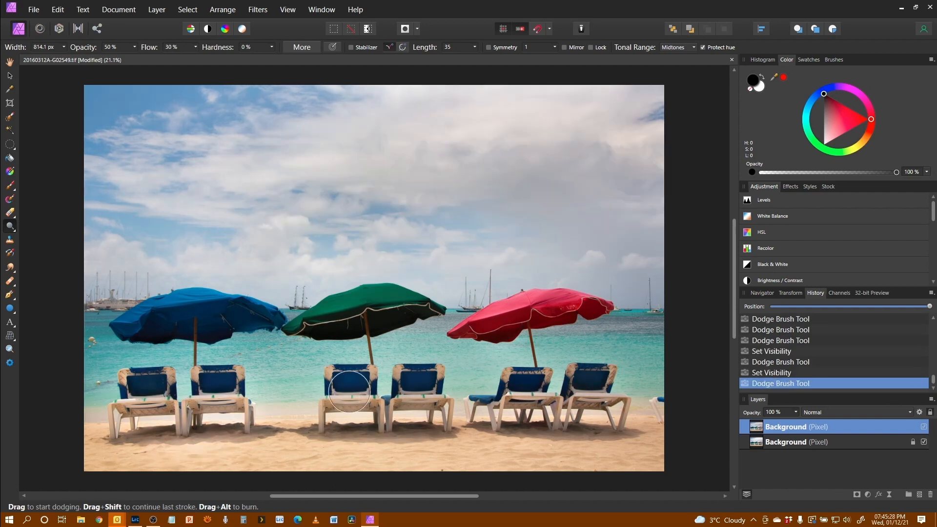
{"action": "left_click_drag", "start_coordinate": [348, 392], "coordinate": [330, 413]}
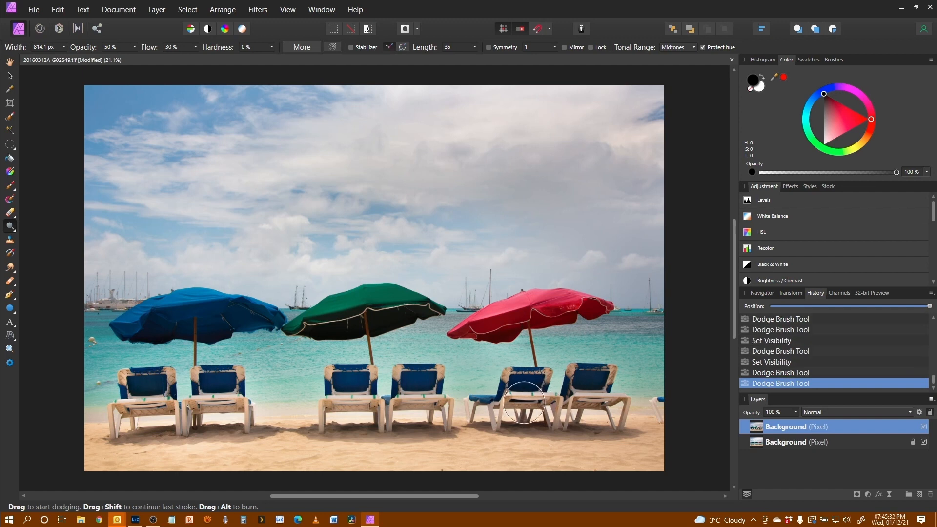
{"action": "left_click_drag", "start_coordinate": [523, 400], "coordinate": [560, 422]}
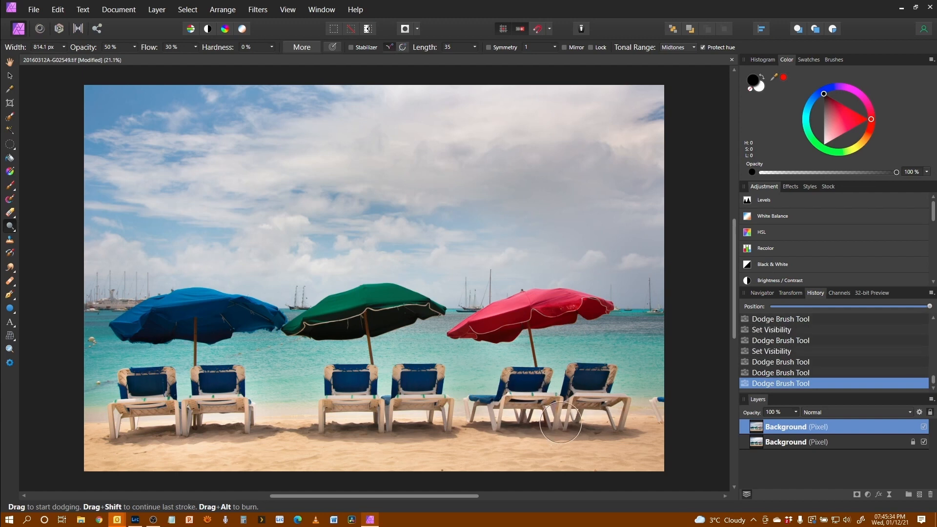
{"action": "left_click_drag", "start_coordinate": [560, 425], "coordinate": [361, 425]}
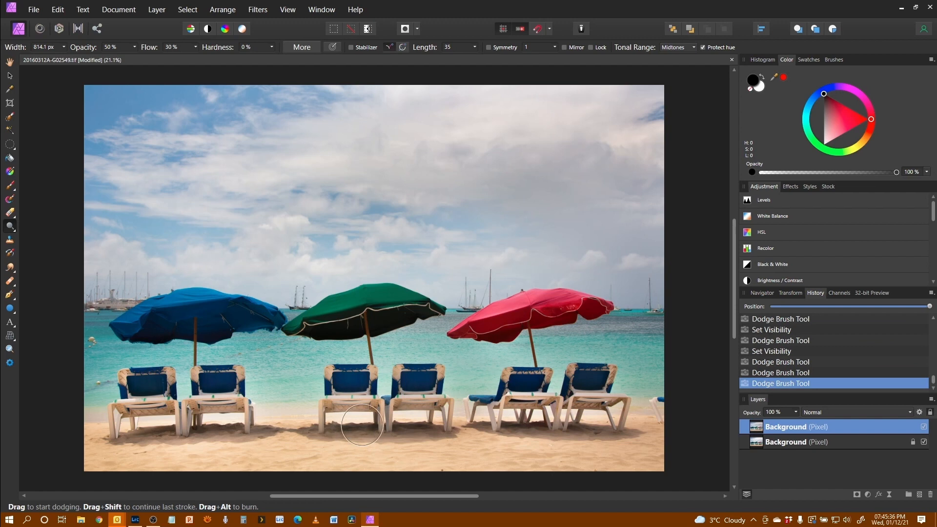
{"action": "left_click_drag", "start_coordinate": [361, 426], "coordinate": [164, 438]}
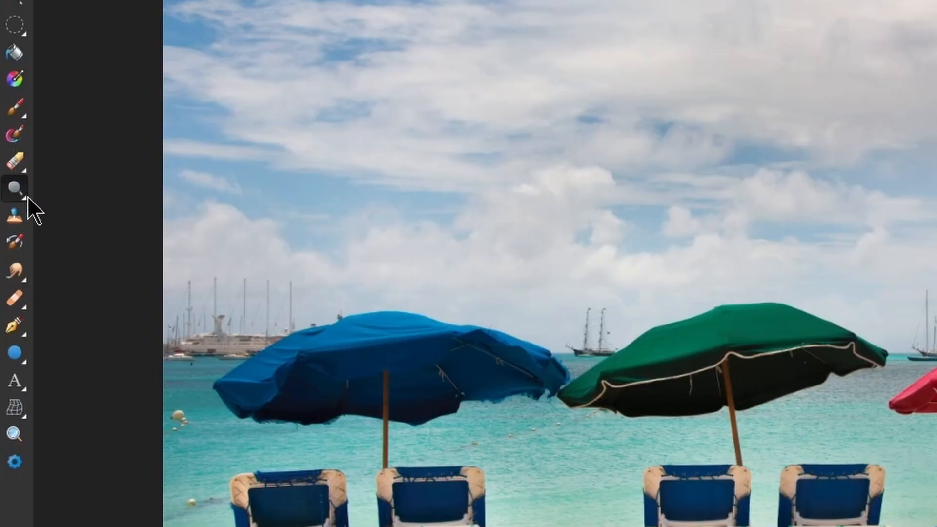
Switch to the Sponge Brush set to Saturate.
{"action": "left_click", "coordinate": [14, 191]}
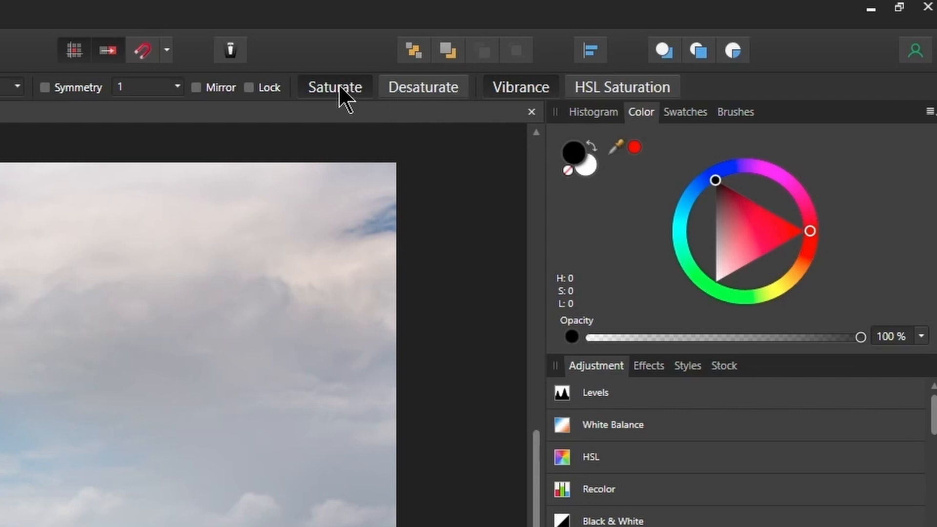
{"action": "mouse_move", "coordinate": [325, 92]}
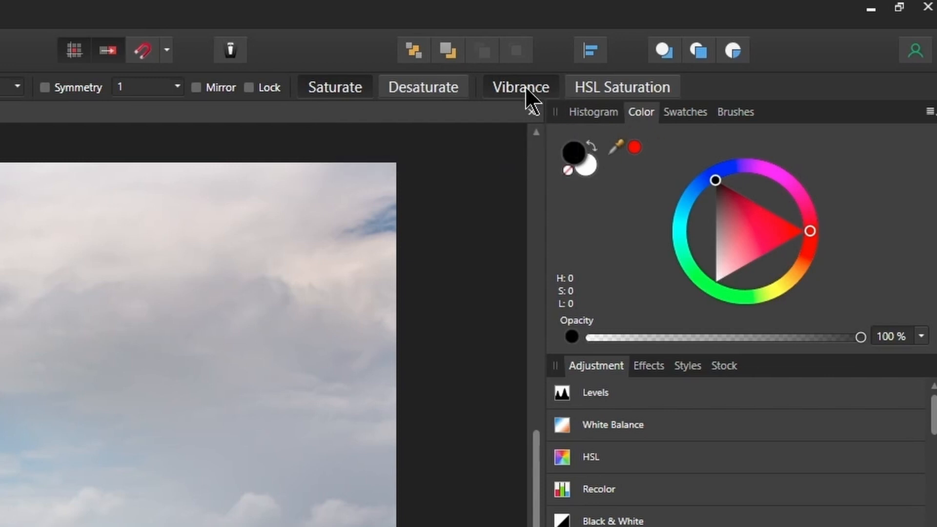
{"action": "mouse_move", "coordinate": [523, 107]}
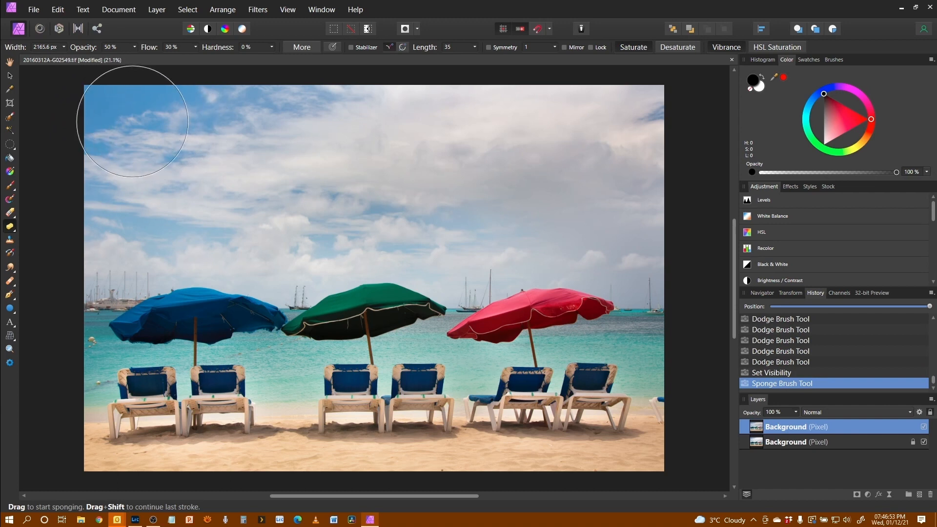
{"action": "mouse_move", "coordinate": [89, 201]}
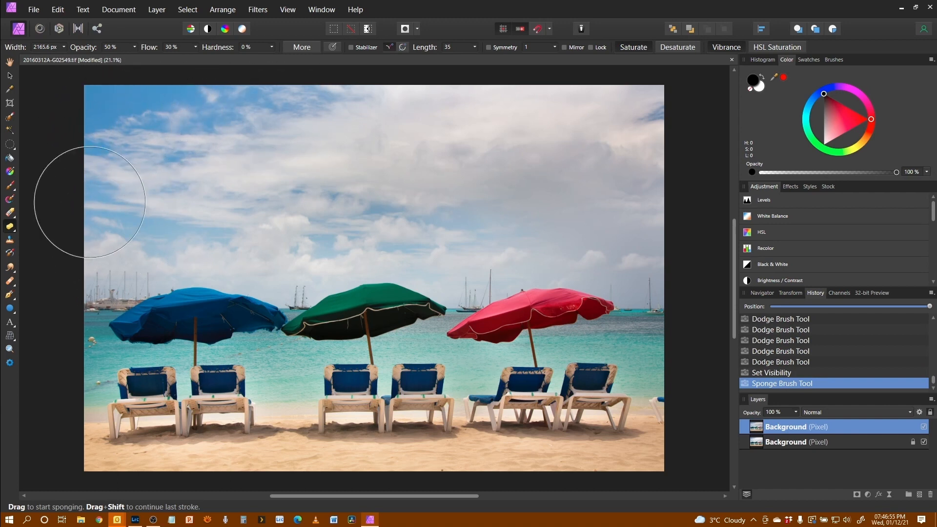
{"action": "mouse_move", "coordinate": [194, 113]}
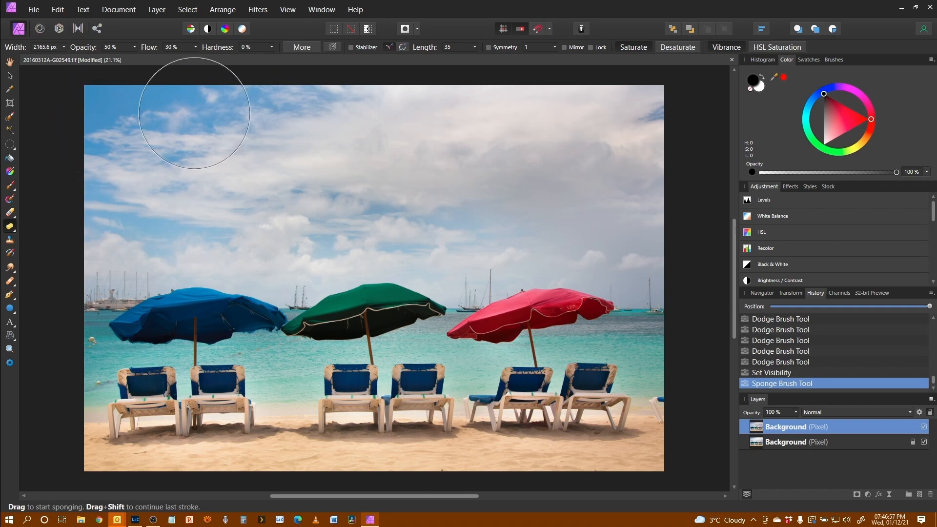
{"action": "mouse_move", "coordinate": [335, 219]}
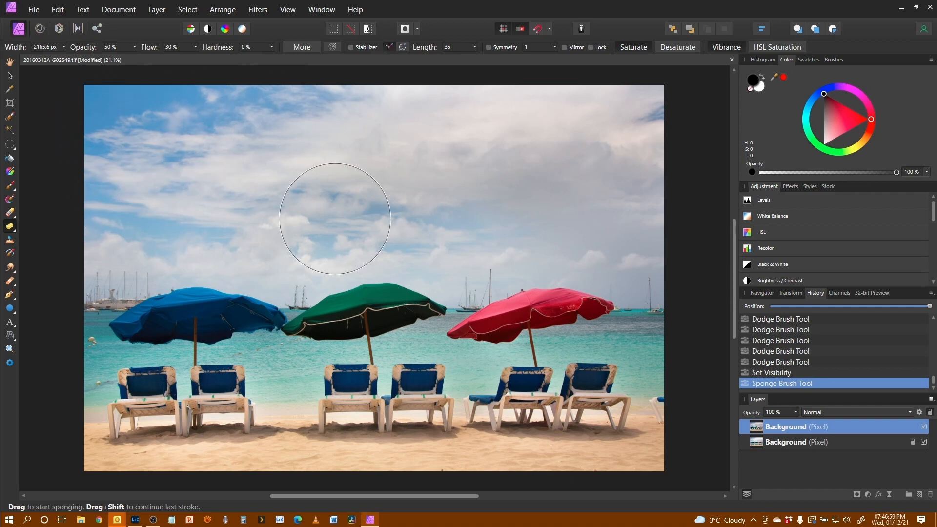
{"action": "mouse_move", "coordinate": [158, 215]}
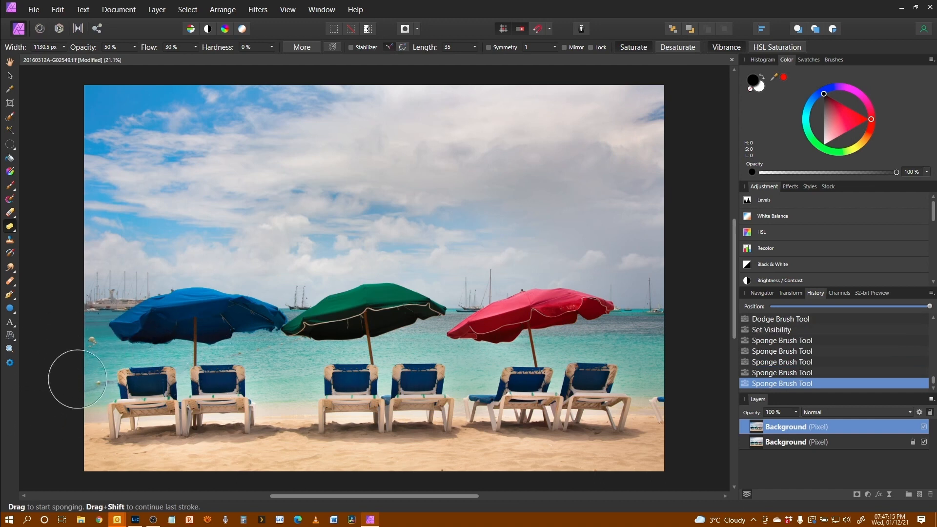
Sponge the sea on the left and near the green parasol to intensify its turquoise.
{"action": "left_click_drag", "start_coordinate": [76, 379], "coordinate": [336, 357]}
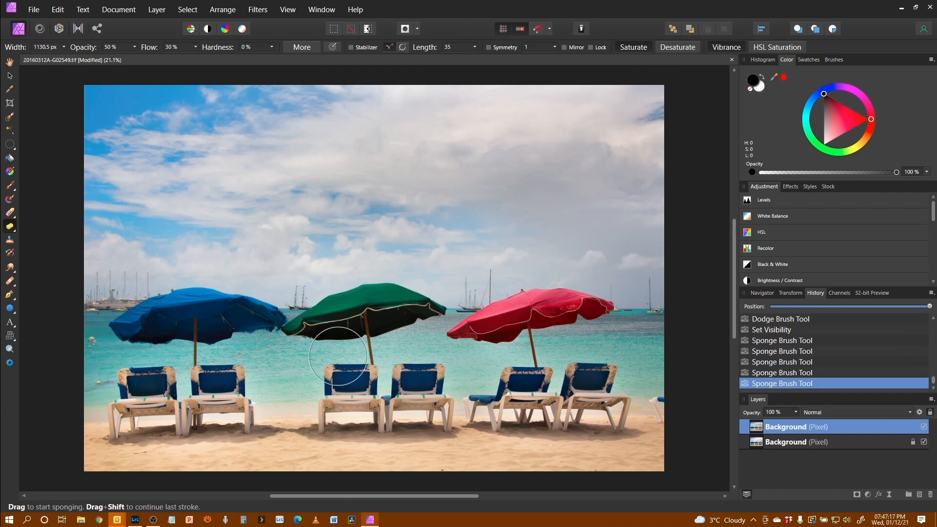
{"action": "left_click_drag", "start_coordinate": [336, 357], "coordinate": [551, 346]}
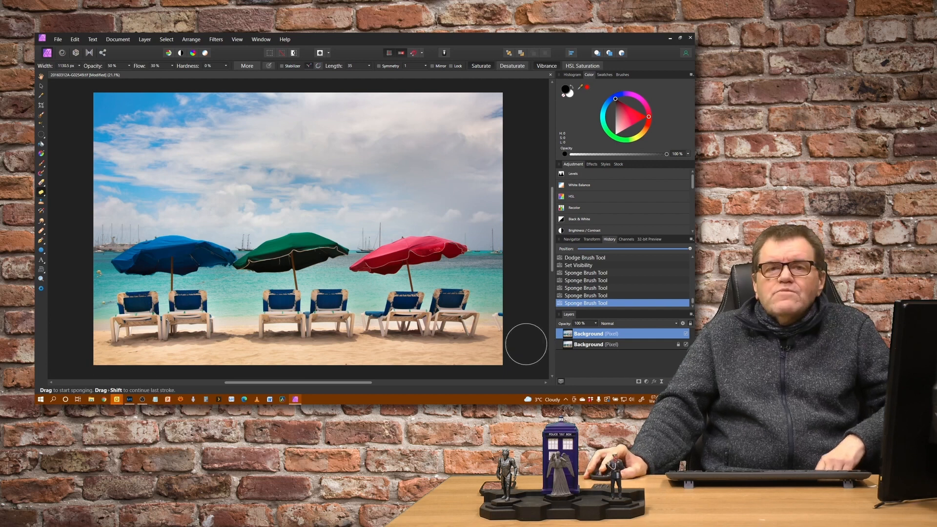
{"action": "mouse_move", "coordinate": [385, 354]}
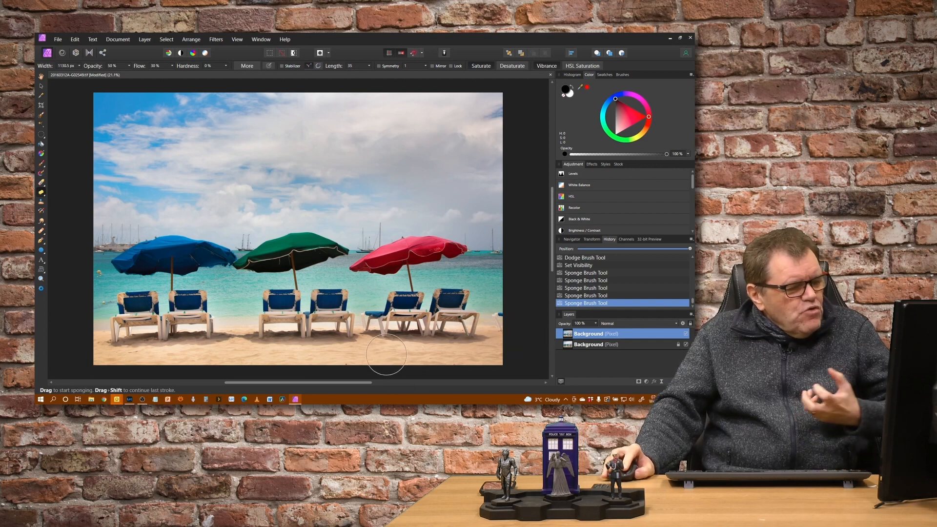
{"action": "mouse_move", "coordinate": [130, 335]}
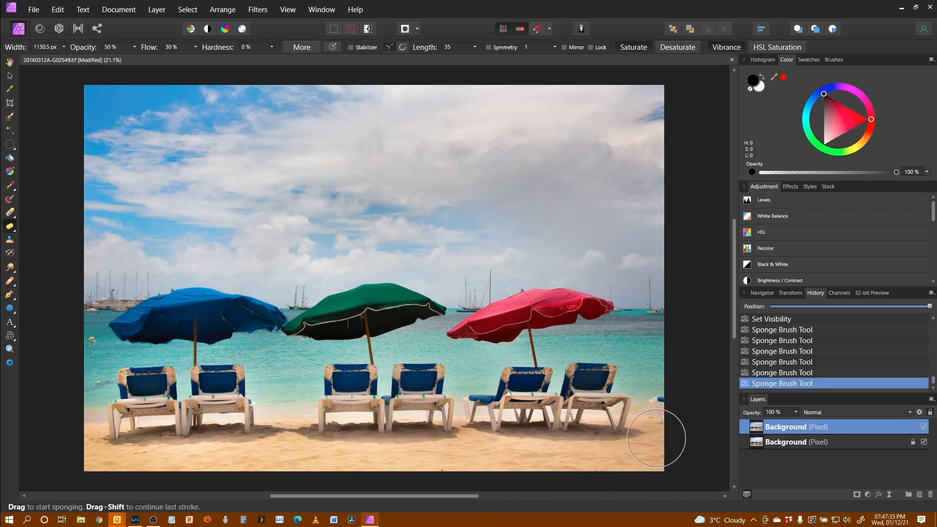
{"action": "mouse_move", "coordinate": [130, 470]}
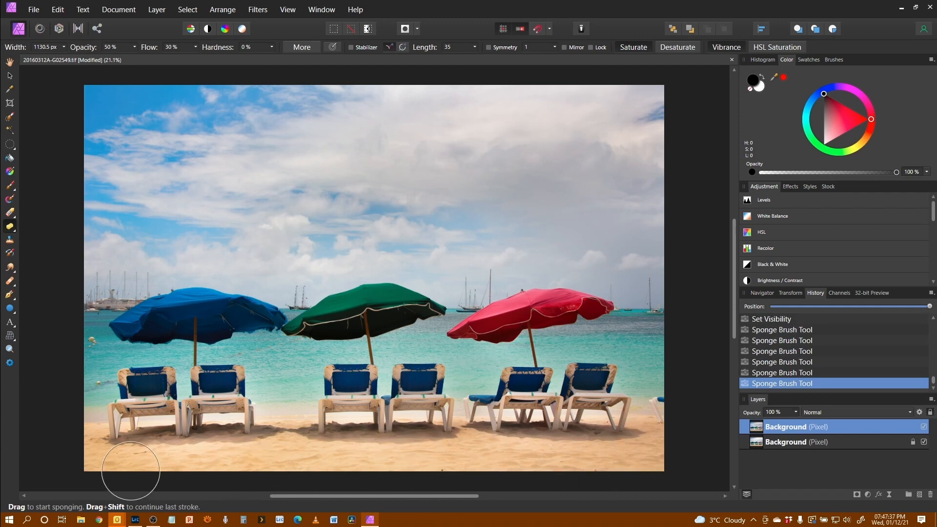
Sponge the sand along the bottom left and centre for a warmer golden tone.
{"action": "left_click_drag", "start_coordinate": [128, 470], "coordinate": [416, 463]}
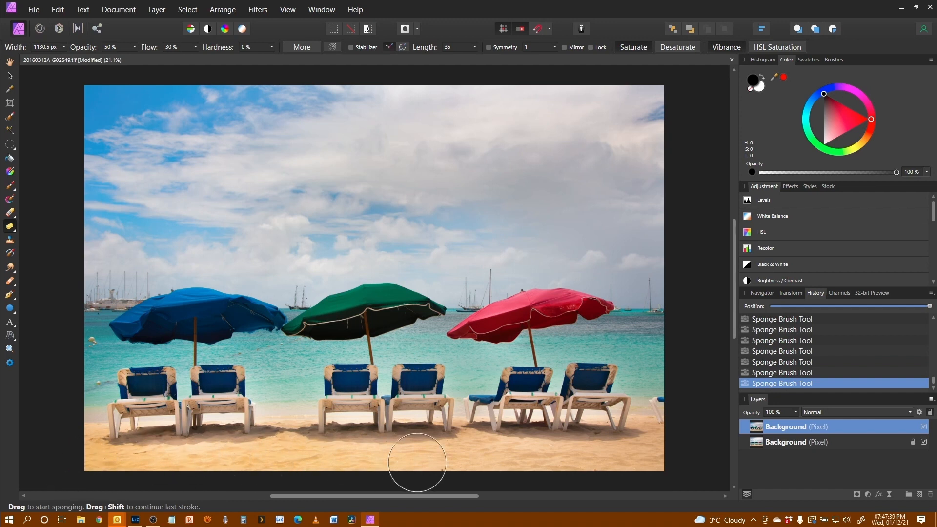
{"action": "left_click_drag", "start_coordinate": [417, 463], "coordinate": [675, 443]}
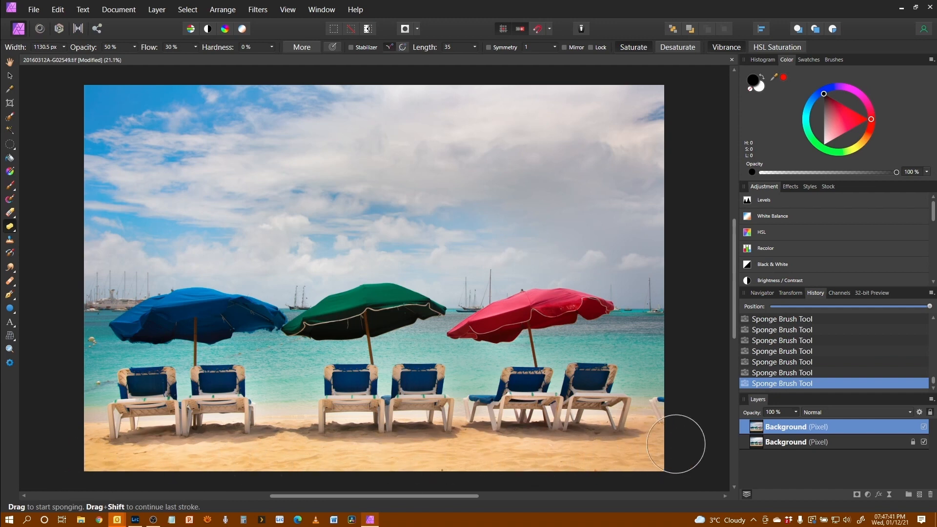